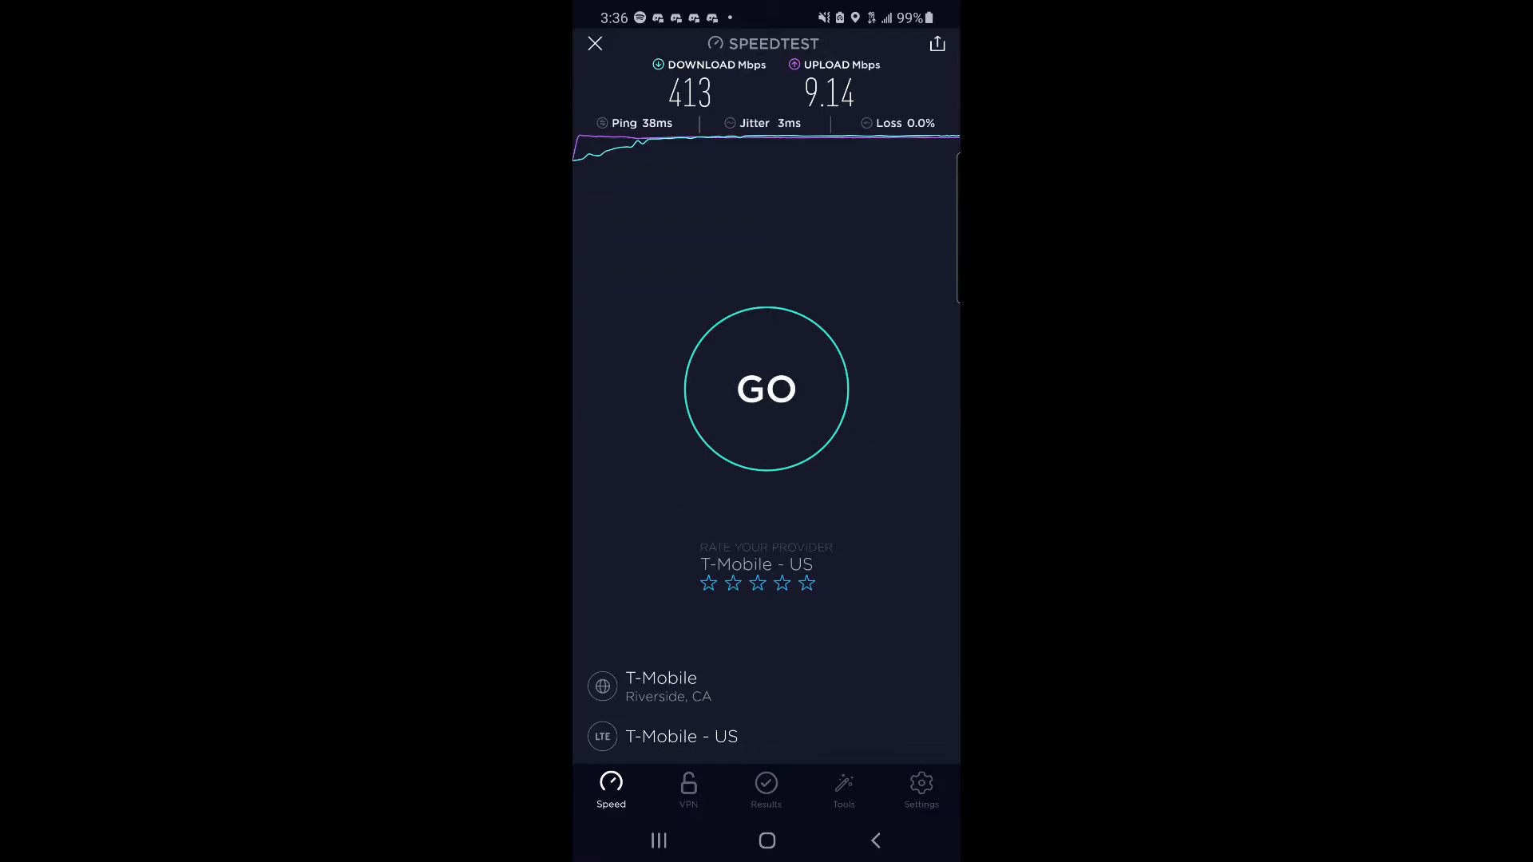
Run a new speed test on T-Mobile LTE reaching 391 Mbps down, 8.39 Mbps up, 38 ms ping.
{"action": "left_click", "coordinate": [767, 388]}
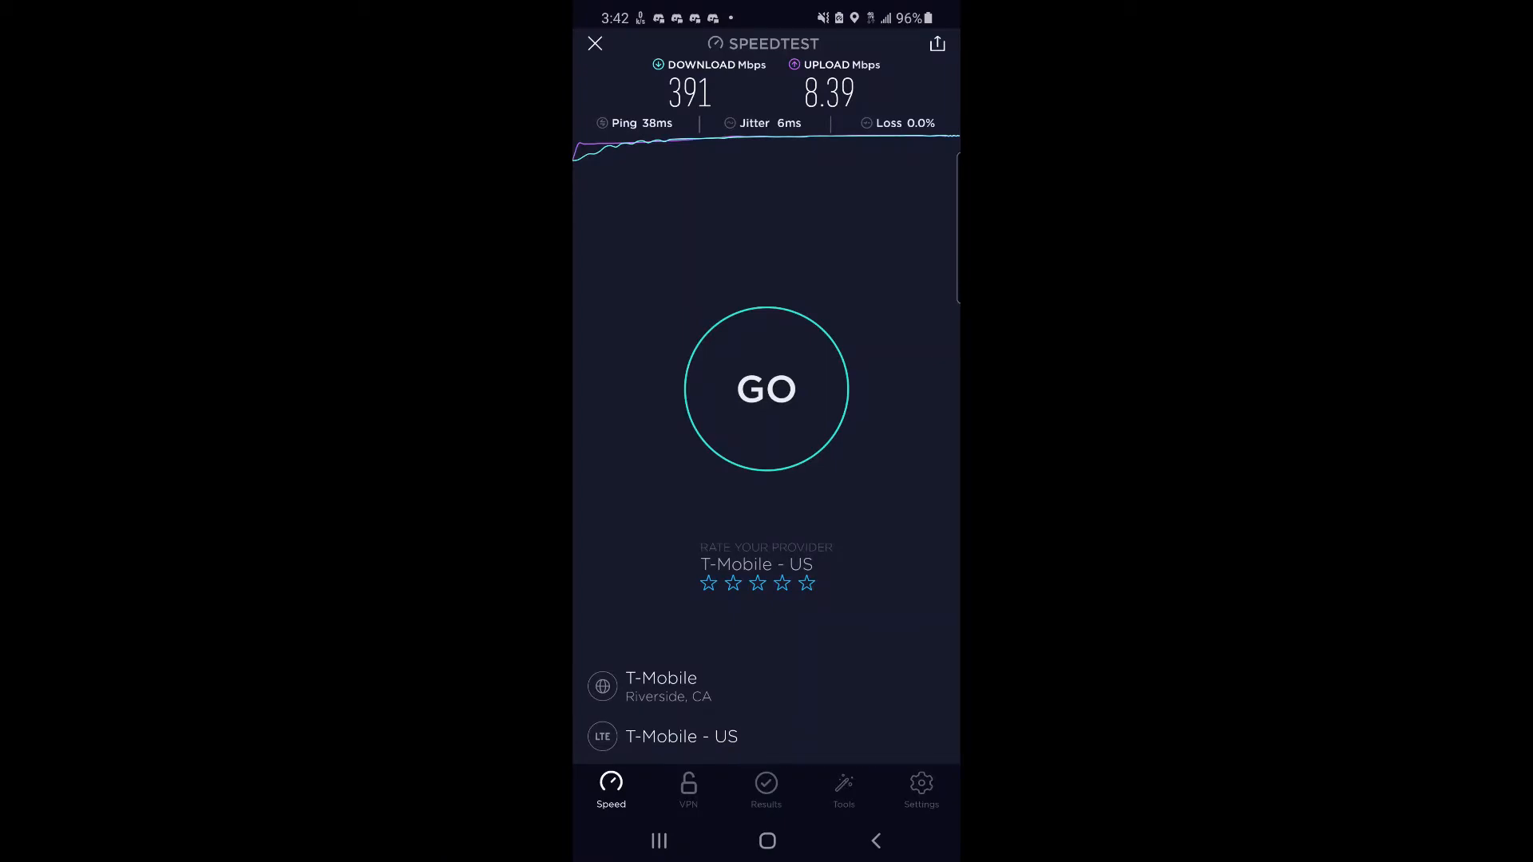
{"action": "left_click", "coordinate": [766, 390]}
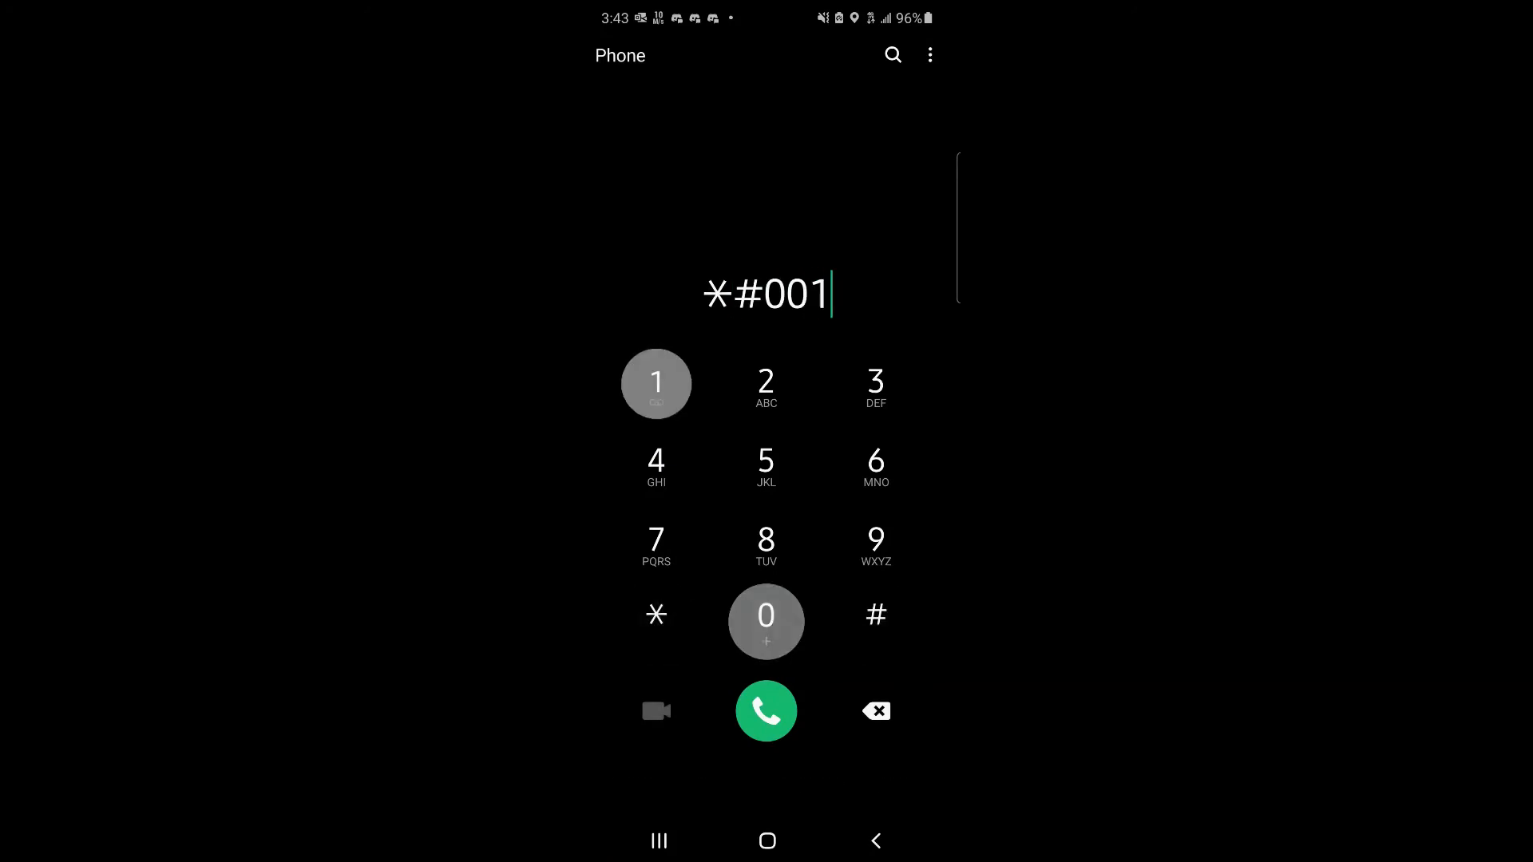
Finish the dial code for ServiceMode and scroll to the Band 48 CA-Add carrier entries.
{"action": "left_click", "coordinate": [765, 711]}
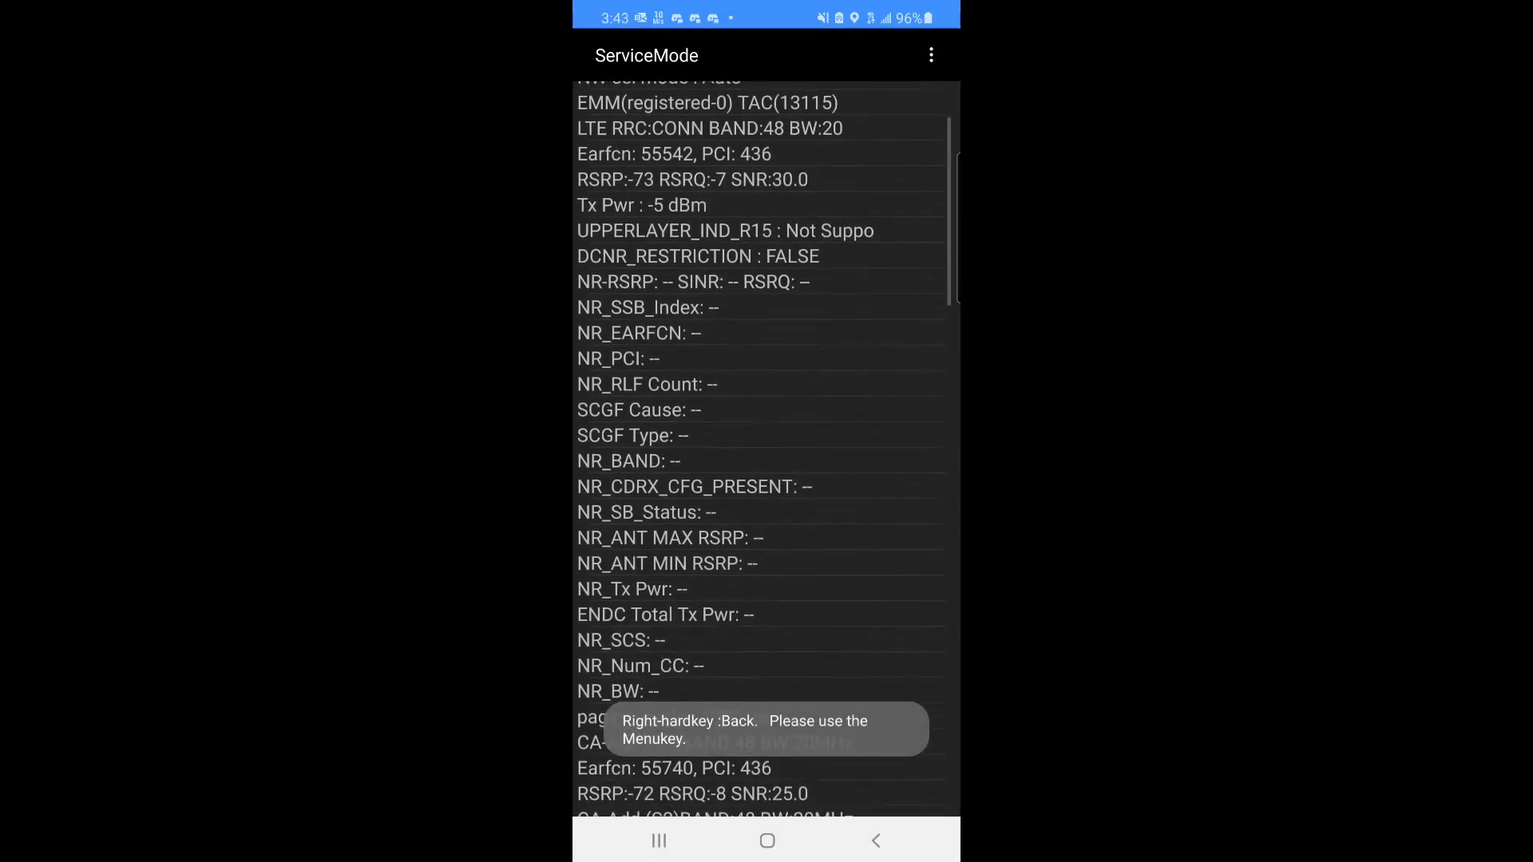
{"action": "scroll", "scroll_direction": "down", "scroll_amount": 3}
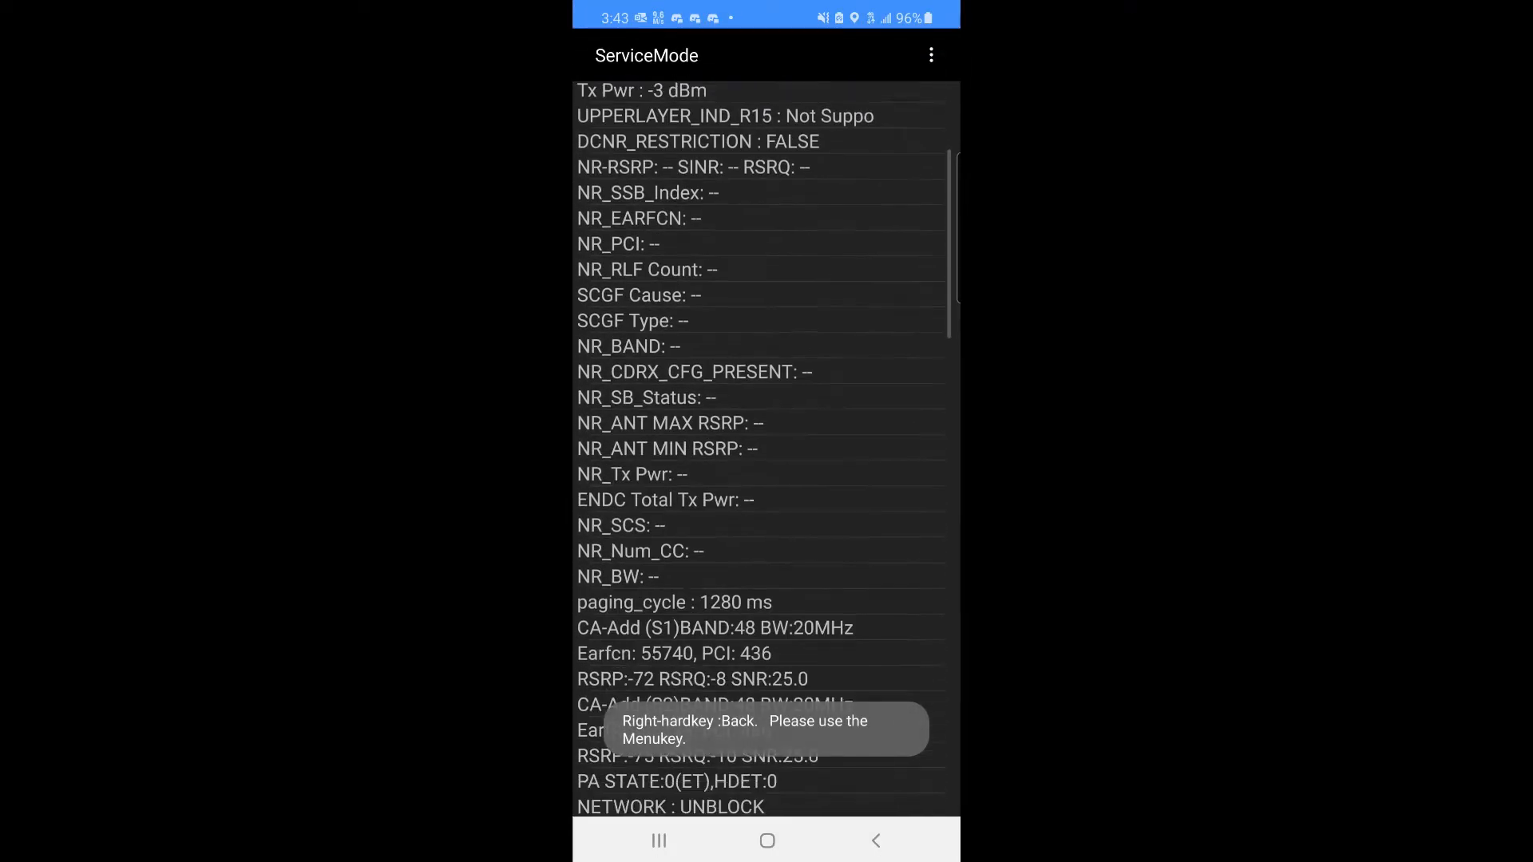
{"action": "scroll", "scroll_direction": "down", "scroll_amount": 3}
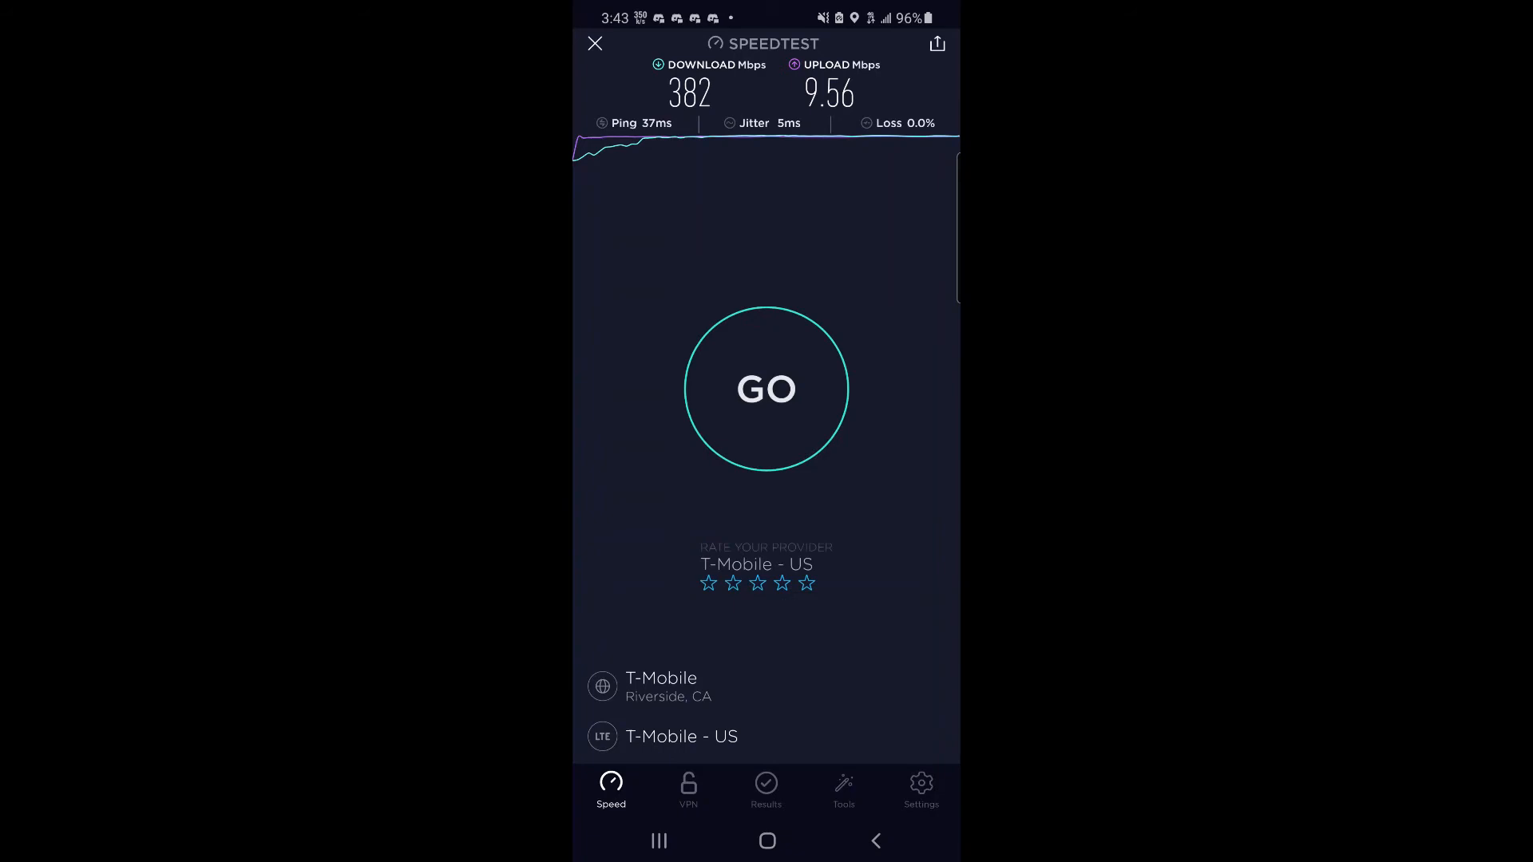
Start another speed test from the Speed tab after the 382 Mbps result.
{"action": "left_click", "coordinate": [767, 390]}
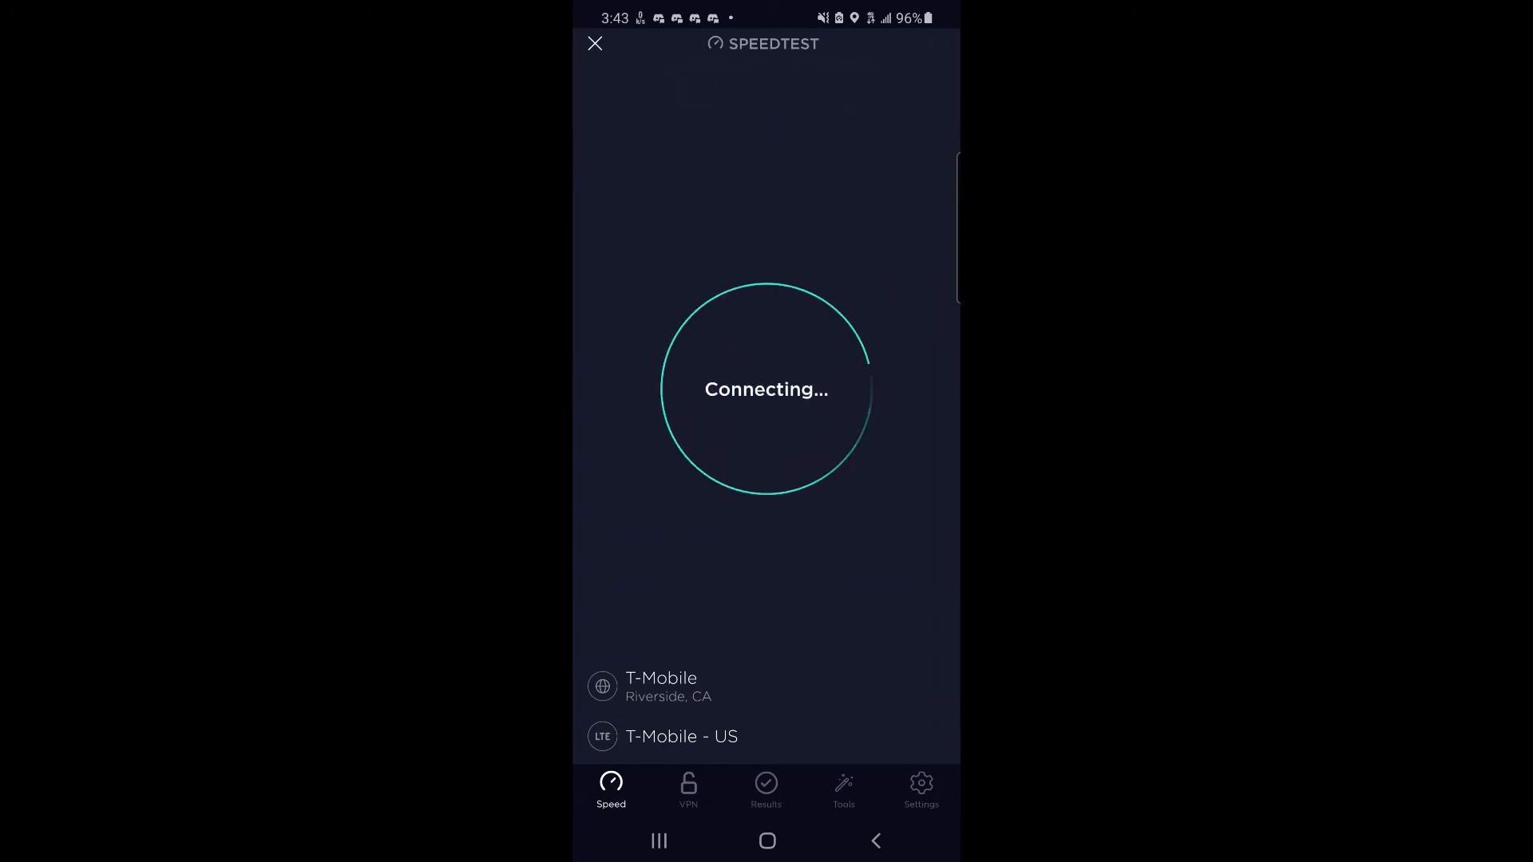